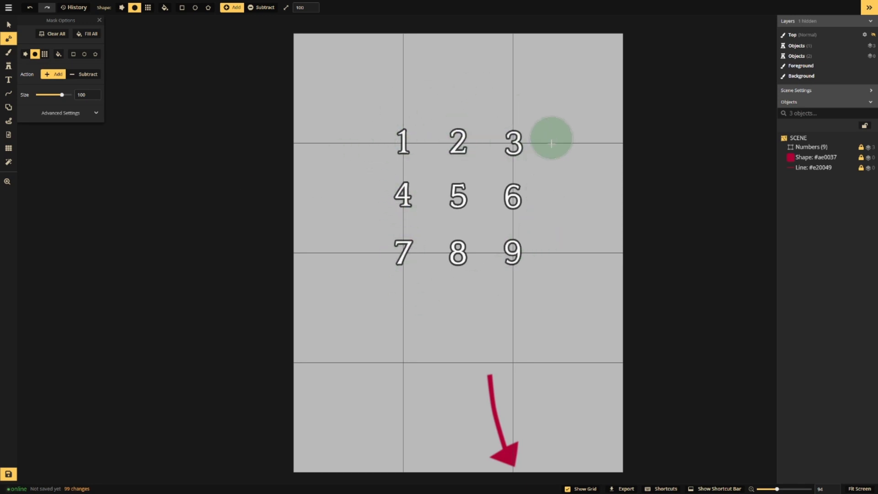
mouse_move(457, 195)
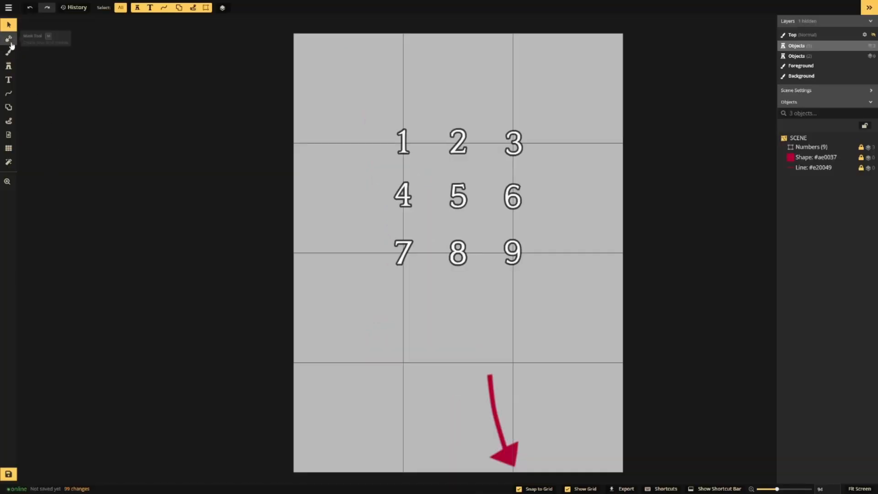
left_click(10, 38)
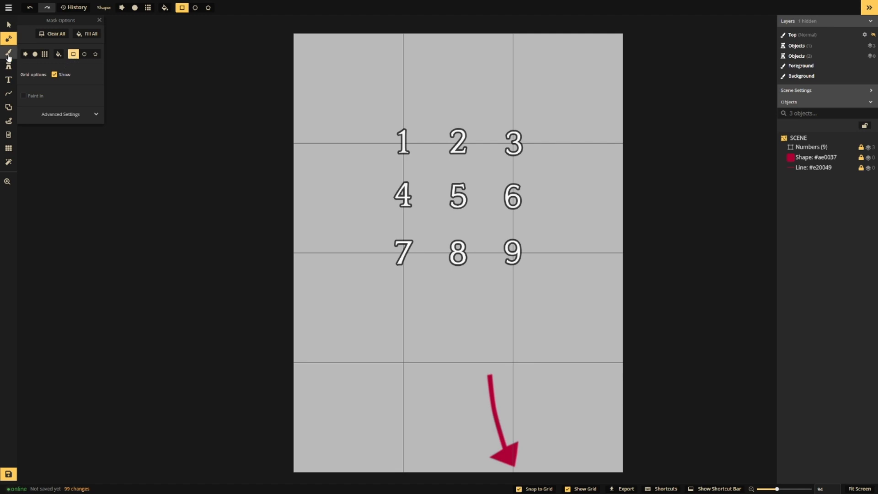
left_click(9, 53)
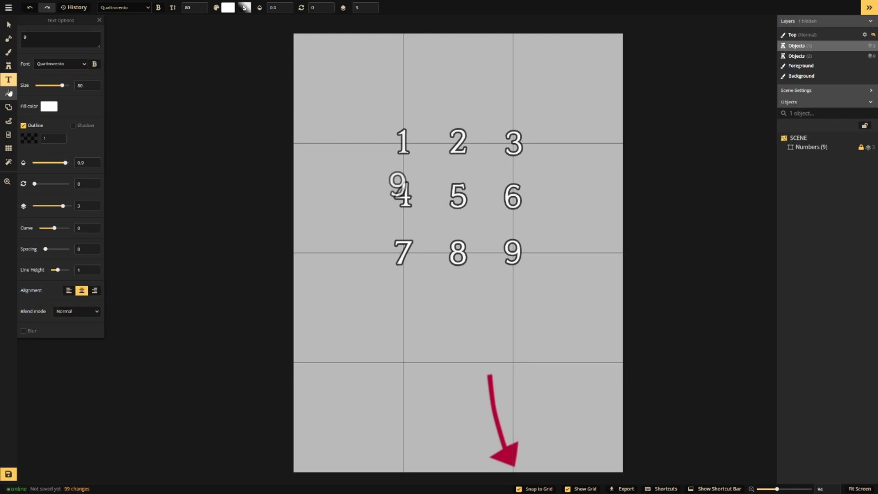
left_click(8, 93)
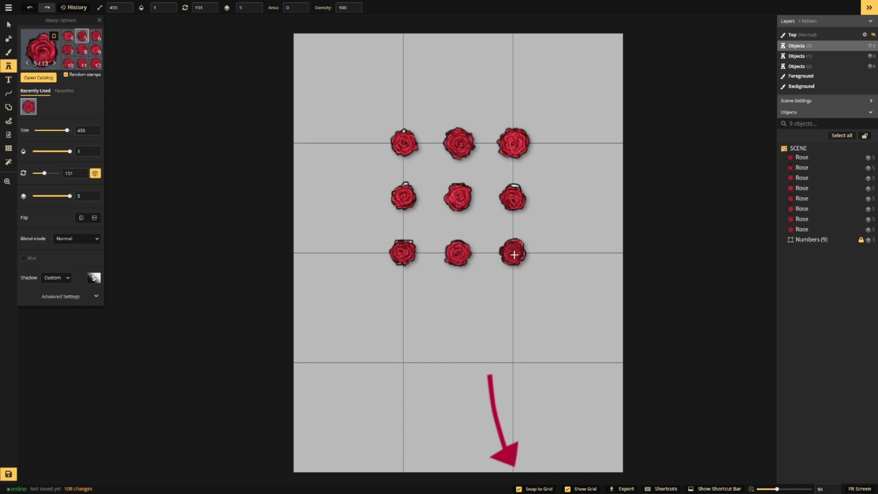
Stamp the last red rose onto grid point 9.
left_click(513, 254)
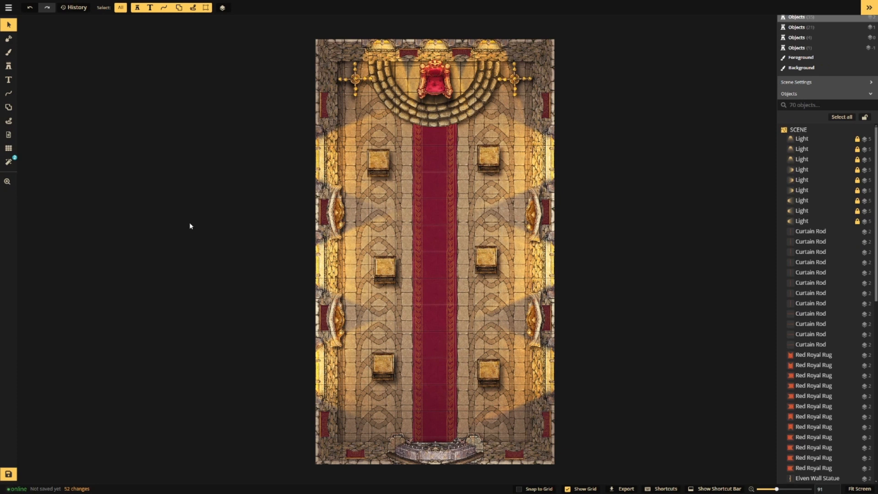
mouse_move(502, 481)
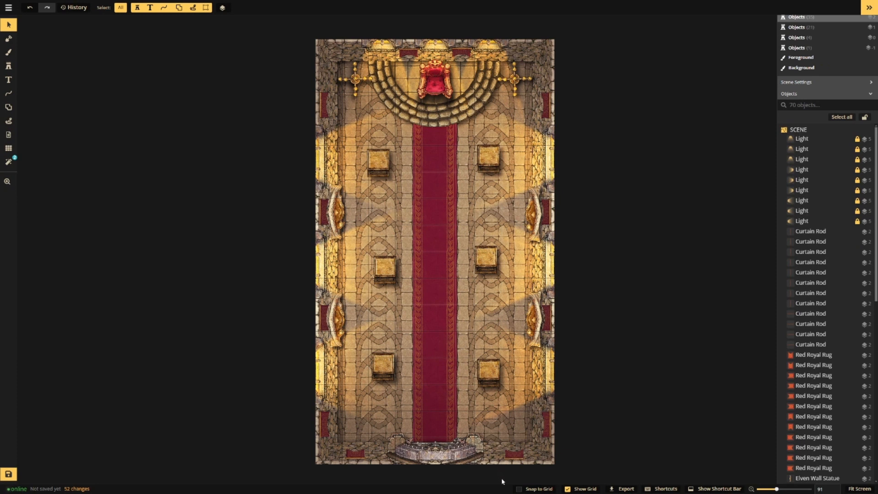
Tick Snap to Grid in the bottom bar and switch to the Mask tool.
left_click(519, 488)
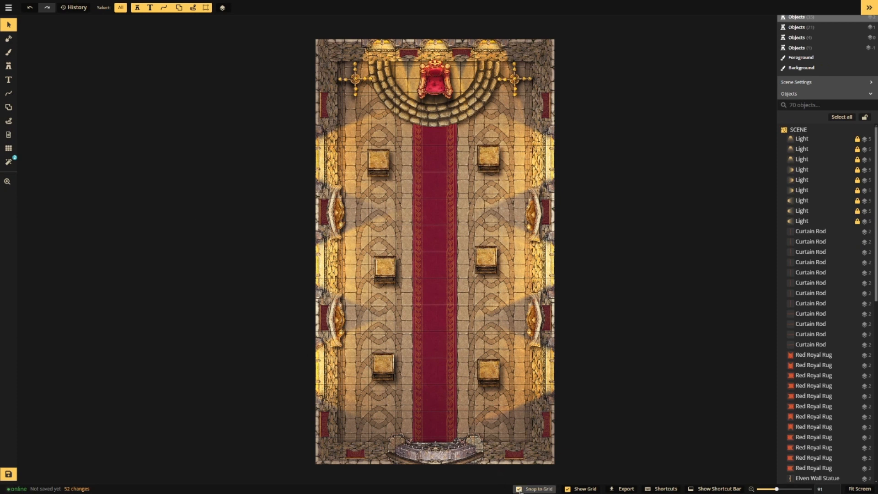
left_click(518, 489)
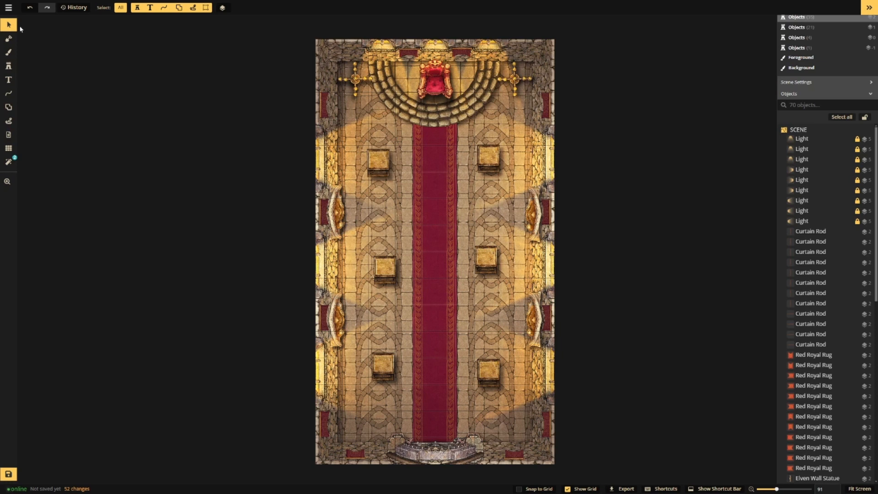
left_click(8, 37)
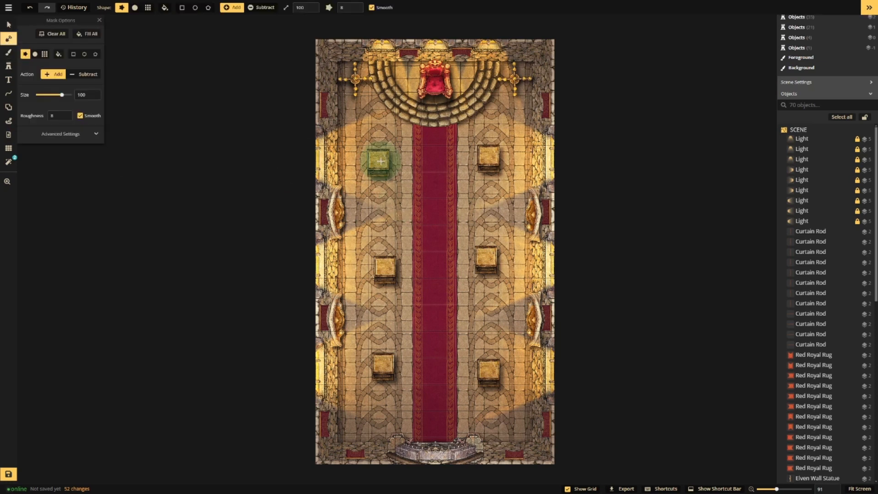